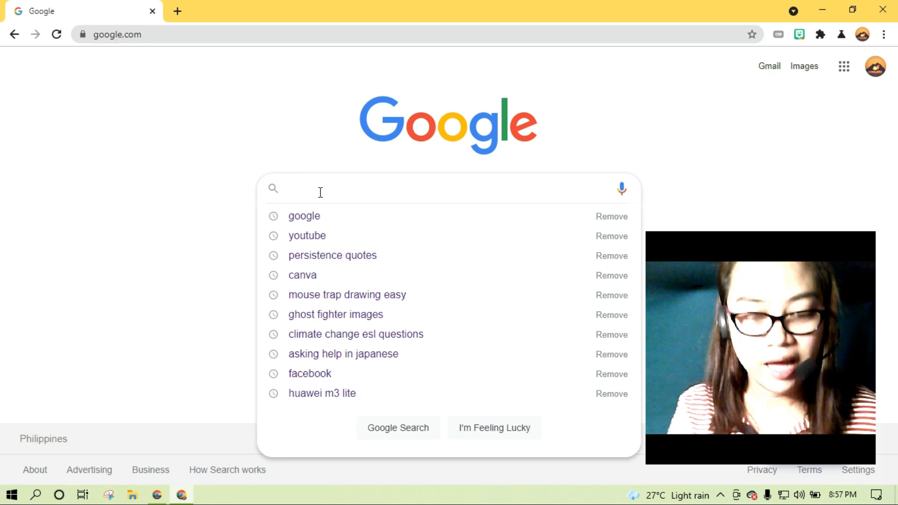
Search Google for "remove bg" and open the remove.bg homepage from the results.
{"action": "type", "text": "remove bg"}
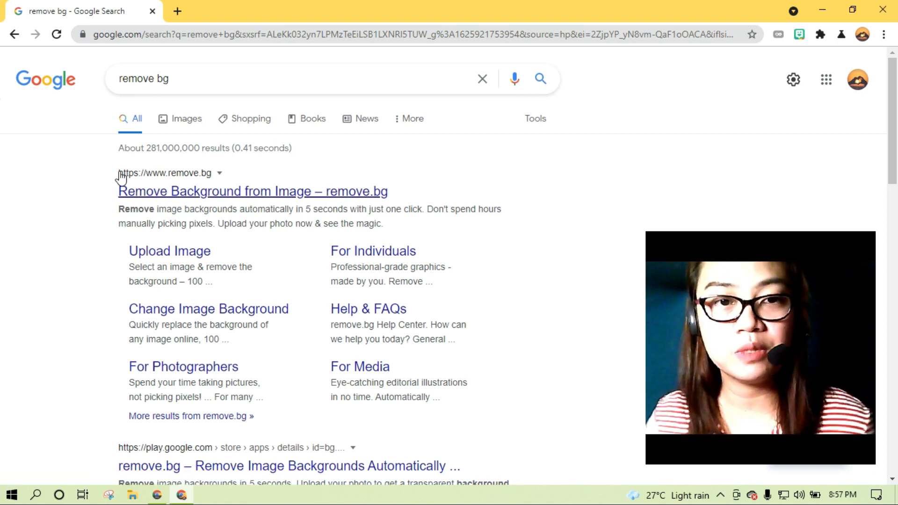
{"action": "left_click", "coordinate": [251, 191]}
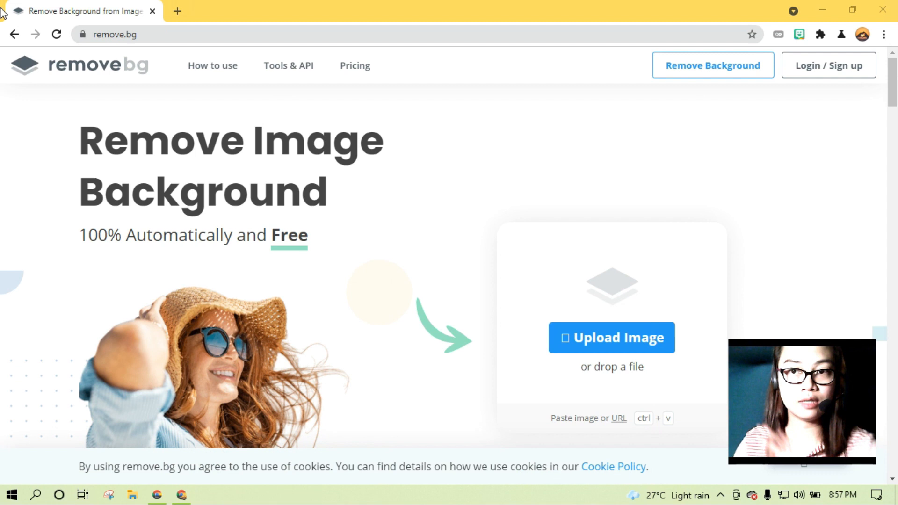
{"action": "mouse_move", "coordinate": [509, 150]}
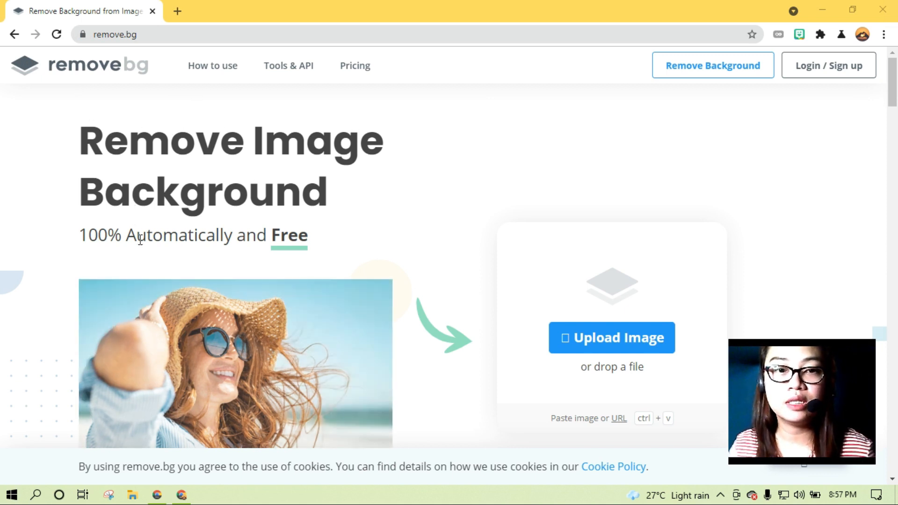
{"action": "mouse_move", "coordinate": [269, 253]}
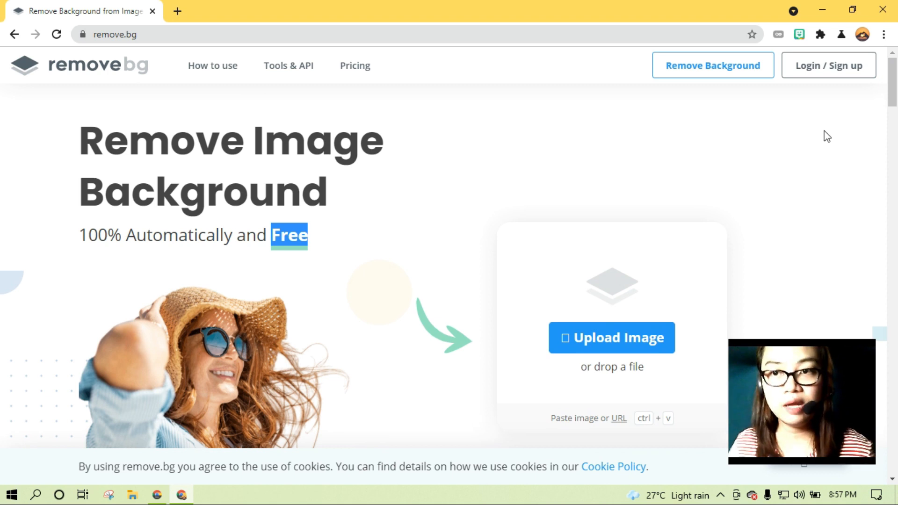
{"action": "mouse_move", "coordinate": [582, 120]}
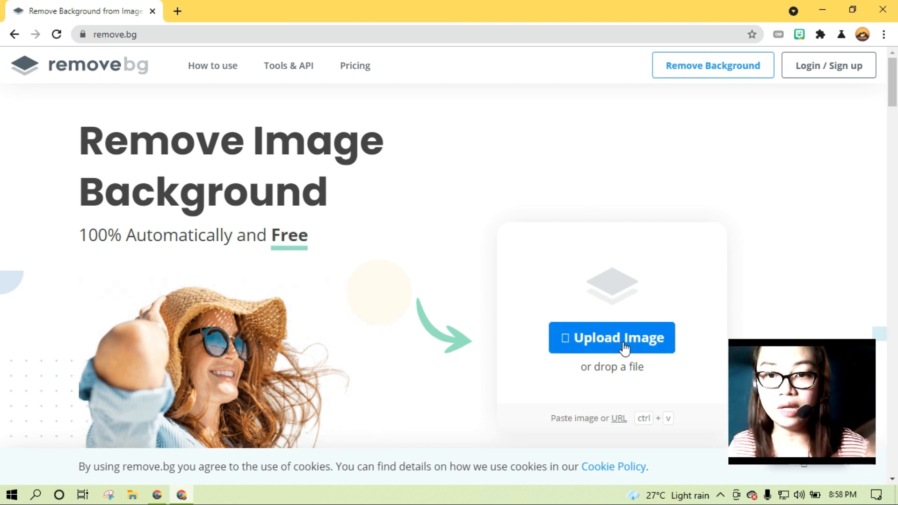
Upload the waving-presenter photo from USB Drive (F:) and let remove.bg strip its teal background.
{"action": "left_click", "coordinate": [610, 338]}
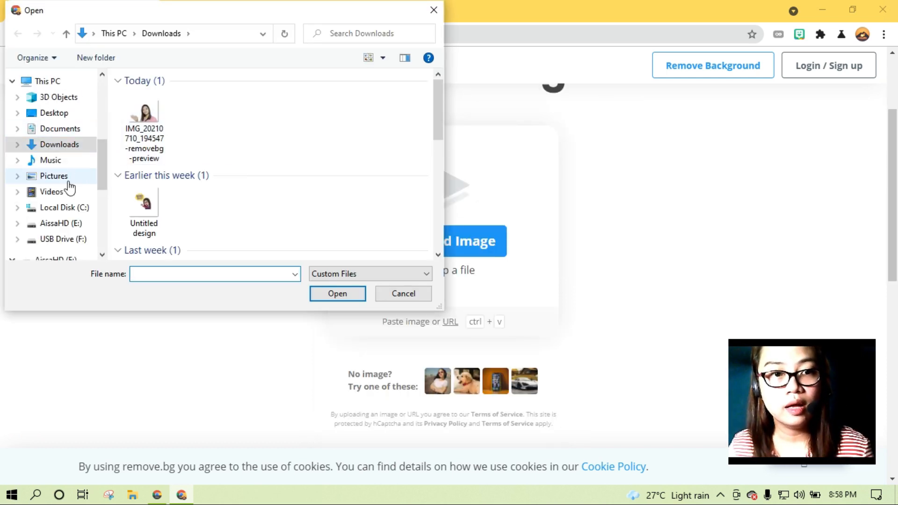
{"action": "left_click", "coordinate": [17, 191]}
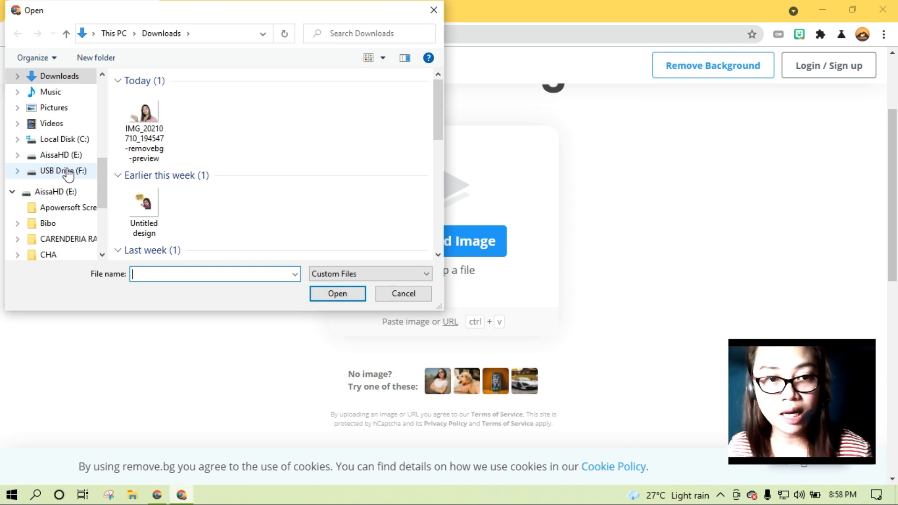
{"action": "left_click", "coordinate": [63, 171]}
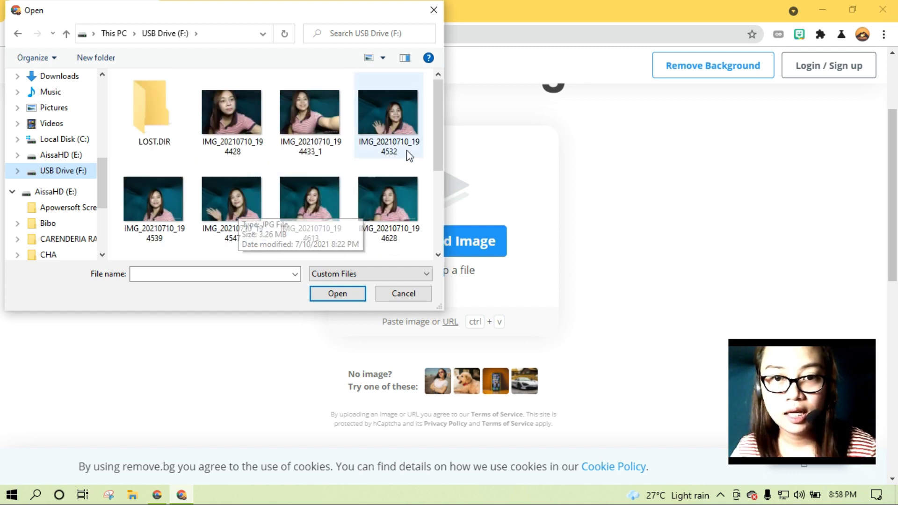
{"action": "left_click", "coordinate": [231, 197]}
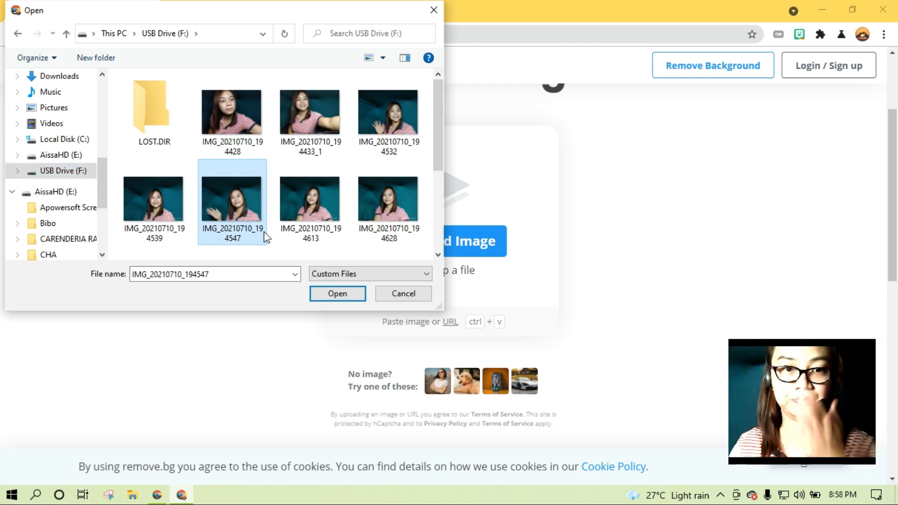
{"action": "left_click", "coordinate": [338, 292]}
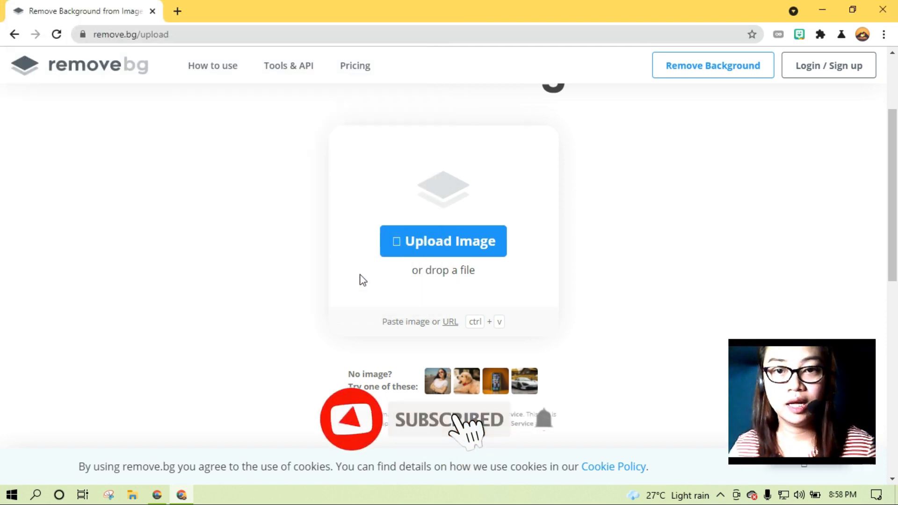
{"action": "left_click", "coordinate": [442, 240]}
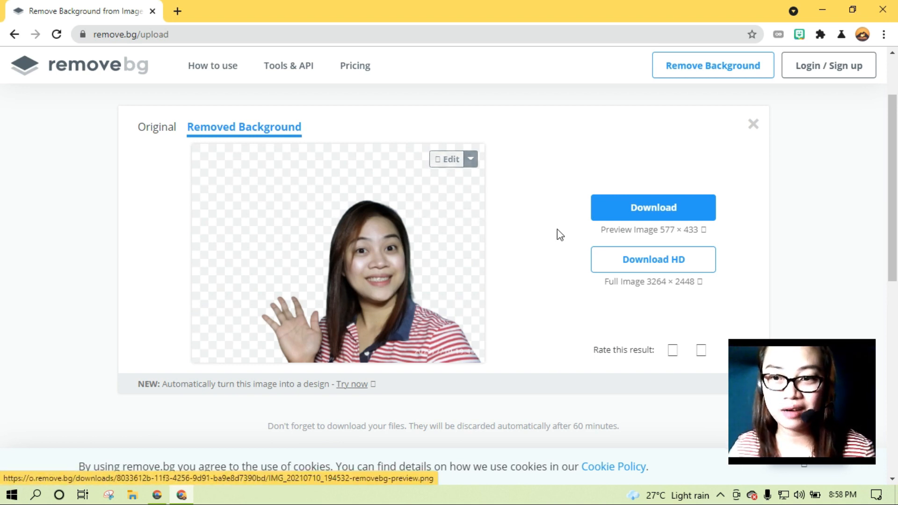
{"action": "mouse_move", "coordinate": [575, 192]}
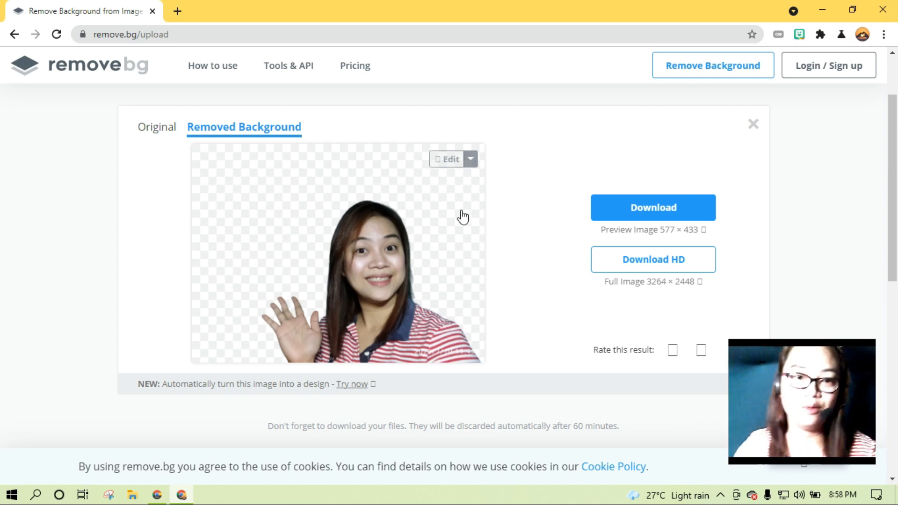
{"action": "mouse_move", "coordinate": [736, 177]}
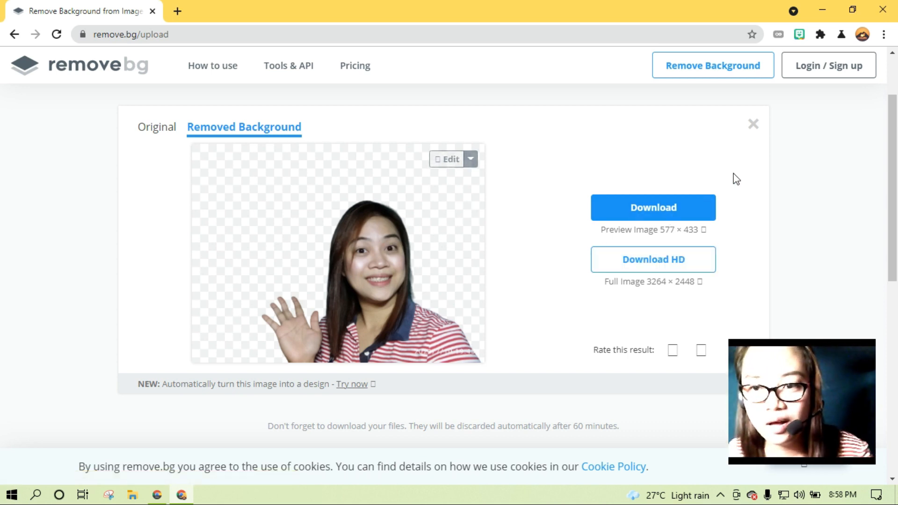
{"action": "mouse_move", "coordinate": [739, 125]}
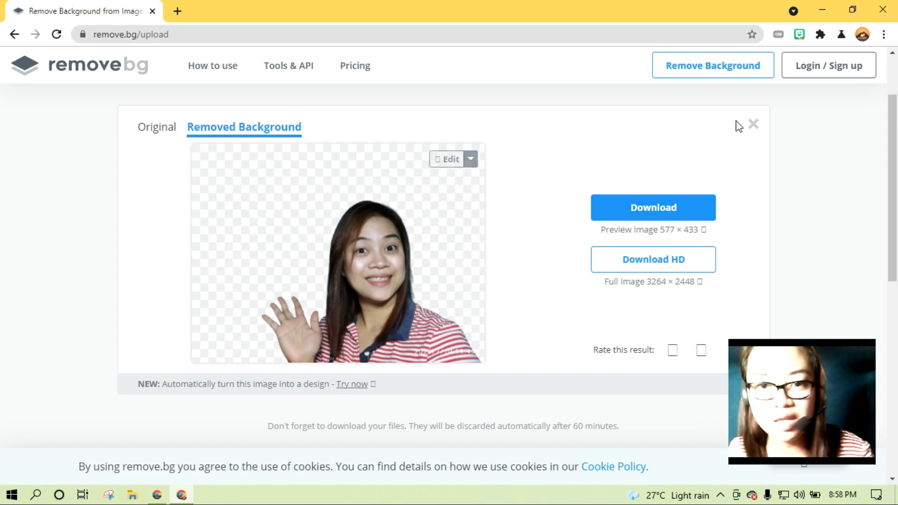
{"action": "left_click", "coordinate": [651, 259]}
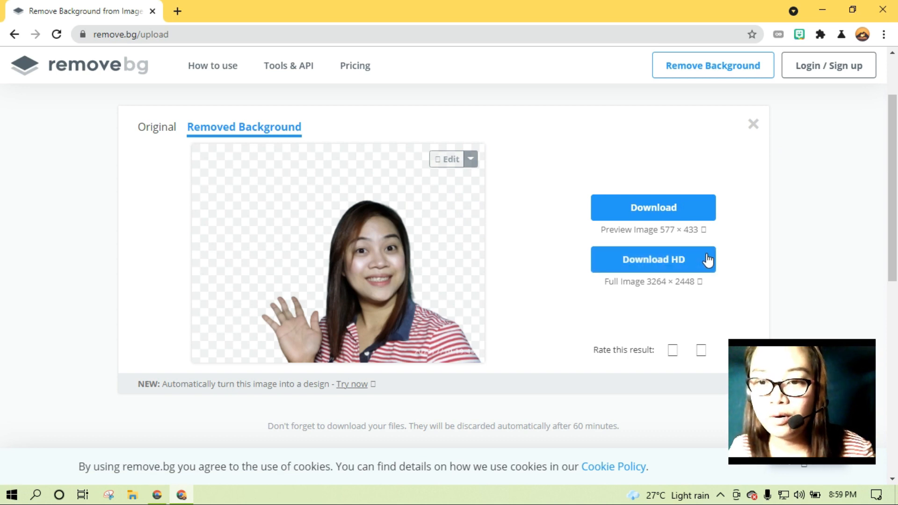
{"action": "left_click", "coordinate": [653, 259]}
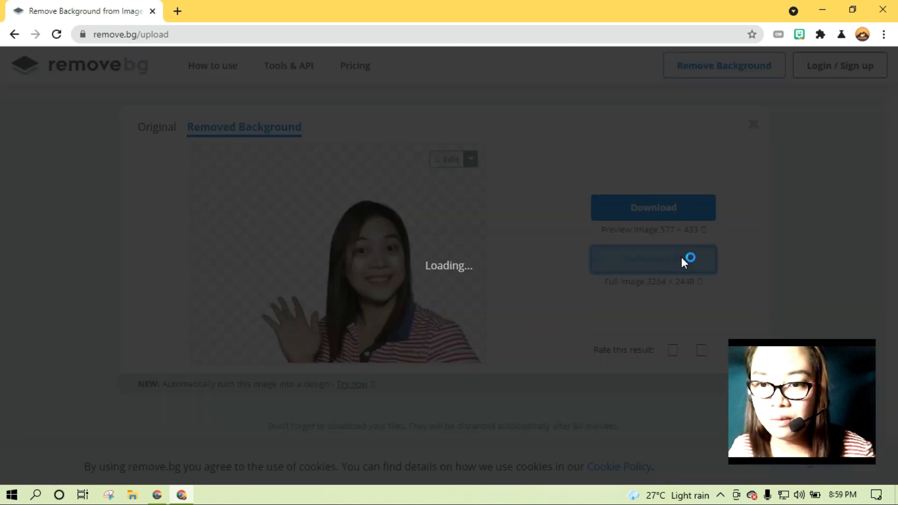
{"action": "left_click", "coordinate": [653, 259]}
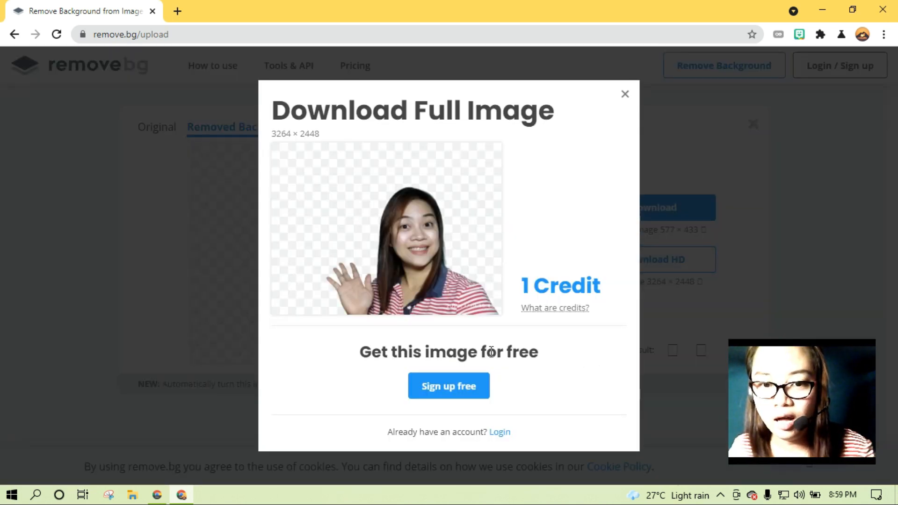
{"action": "mouse_move", "coordinate": [566, 319]}
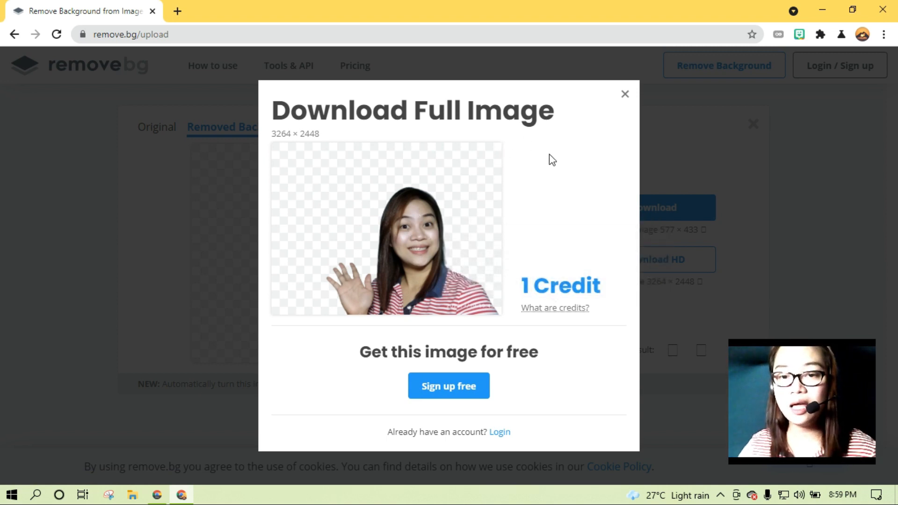
{"action": "mouse_move", "coordinate": [615, 101]}
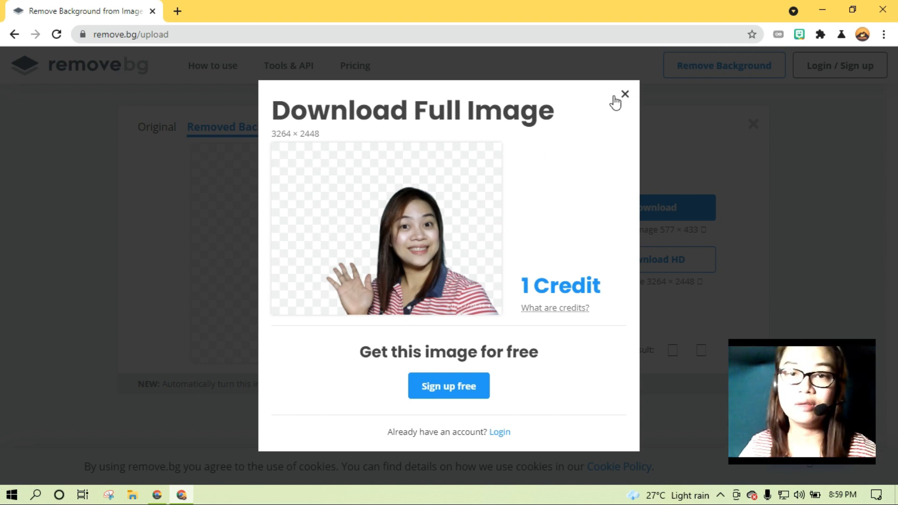
{"action": "left_click", "coordinate": [624, 93]}
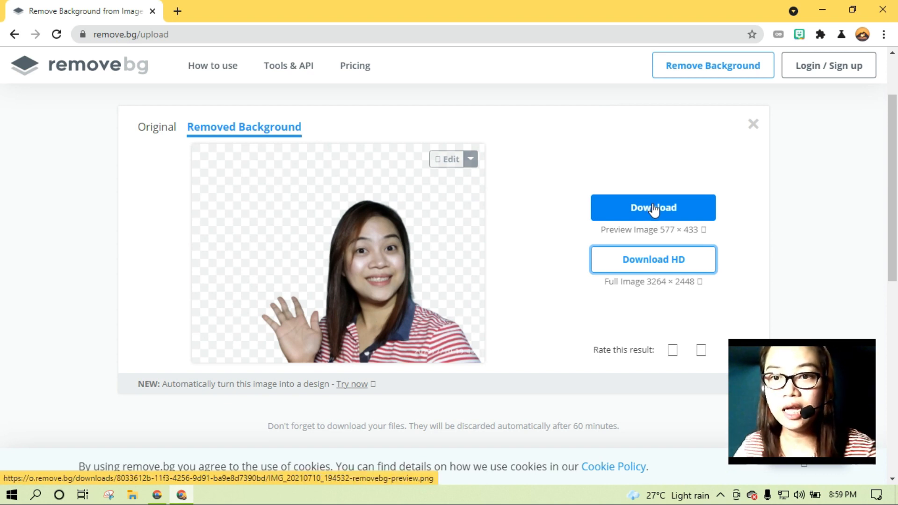
{"action": "left_click", "coordinate": [652, 208]}
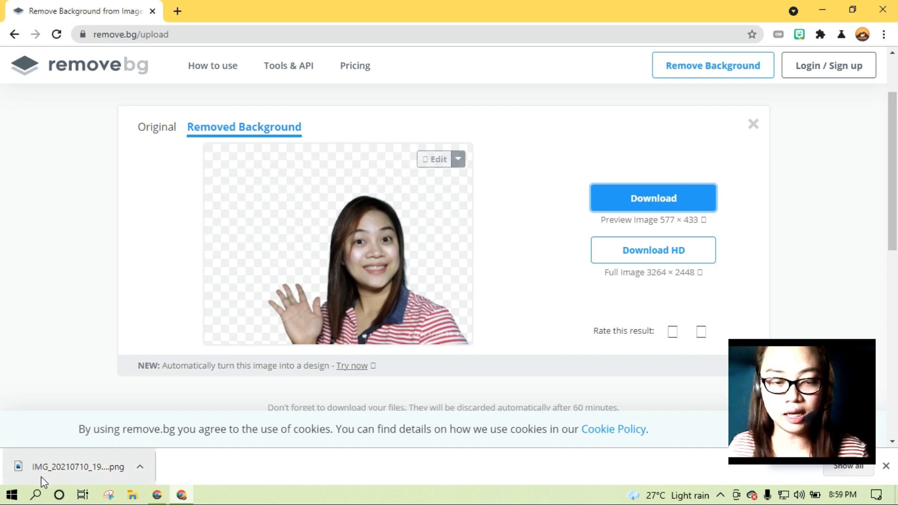
{"action": "mouse_move", "coordinate": [666, 302]}
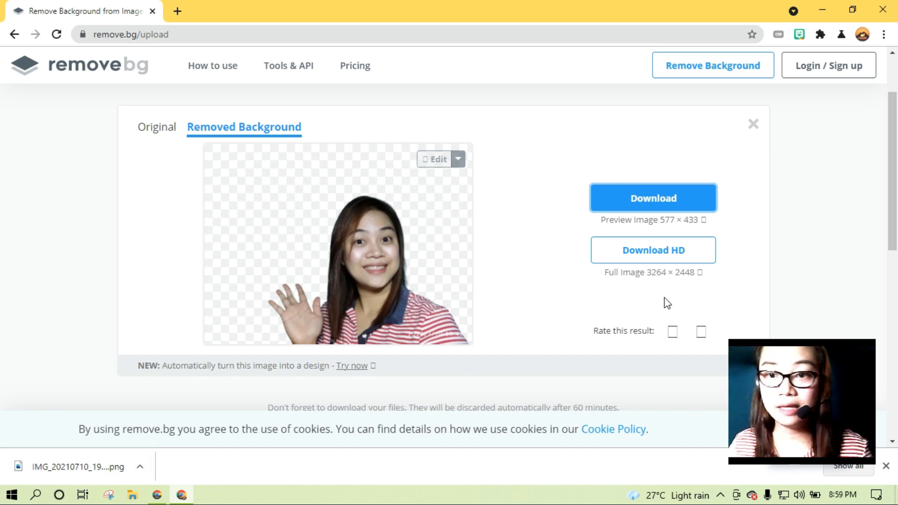
{"action": "mouse_move", "coordinate": [121, 483]}
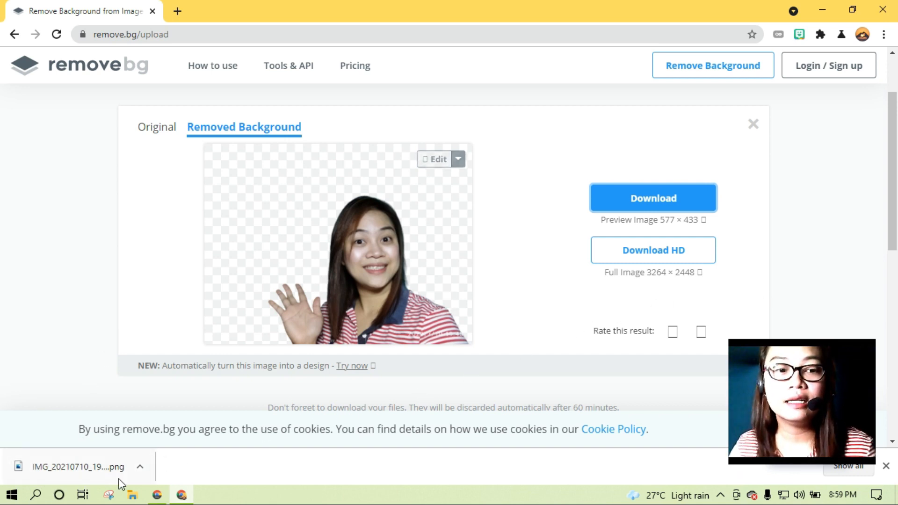
{"action": "left_click", "coordinate": [77, 465]}
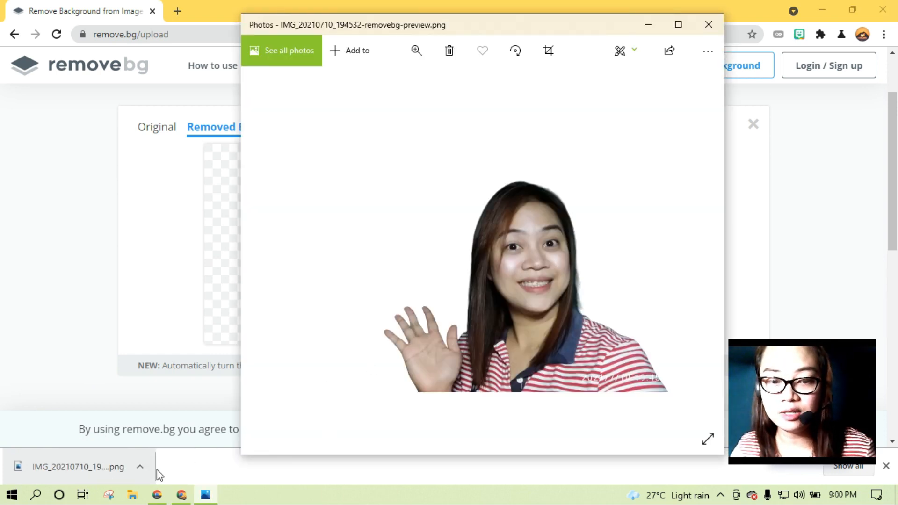
{"action": "mouse_move", "coordinate": [233, 450]}
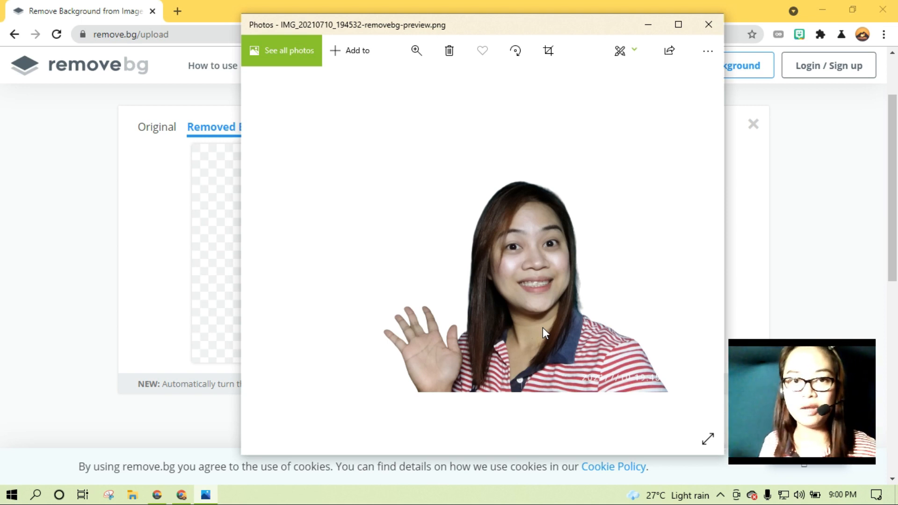
{"action": "mouse_move", "coordinate": [531, 334]}
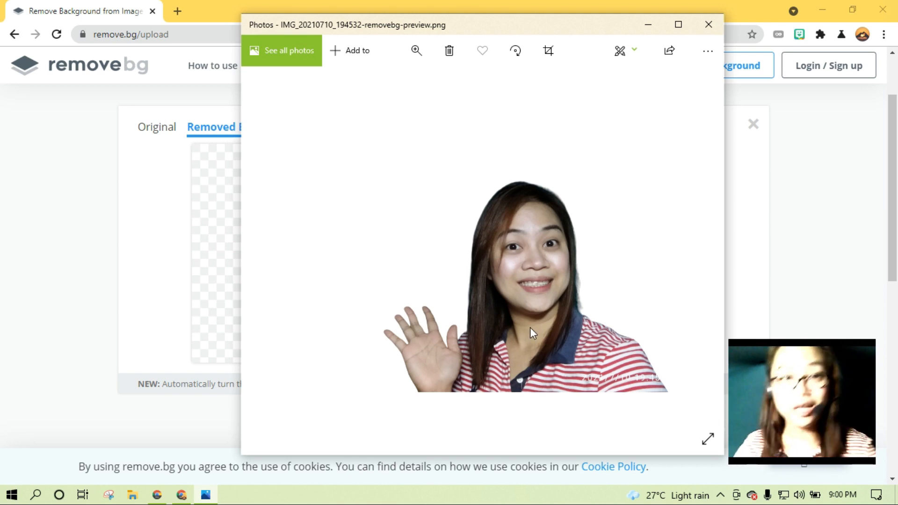
{"action": "mouse_move", "coordinate": [480, 275]}
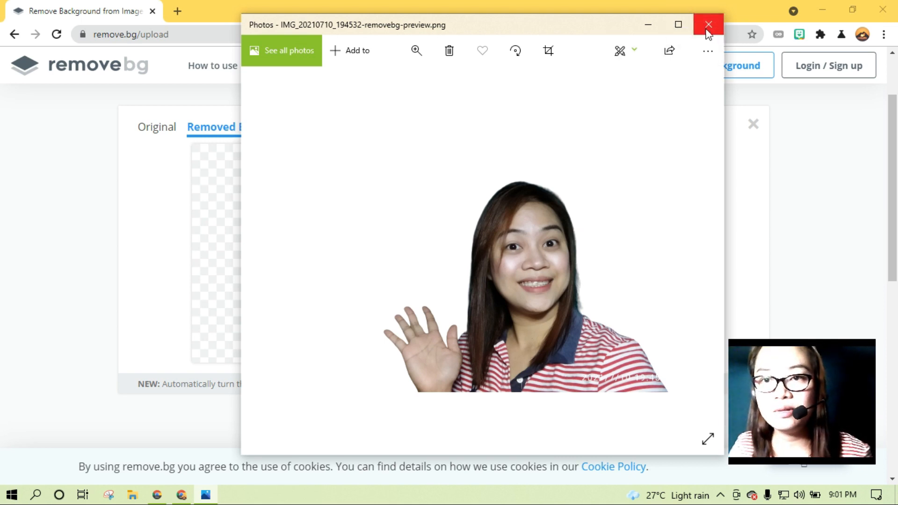
{"action": "left_click", "coordinate": [708, 24]}
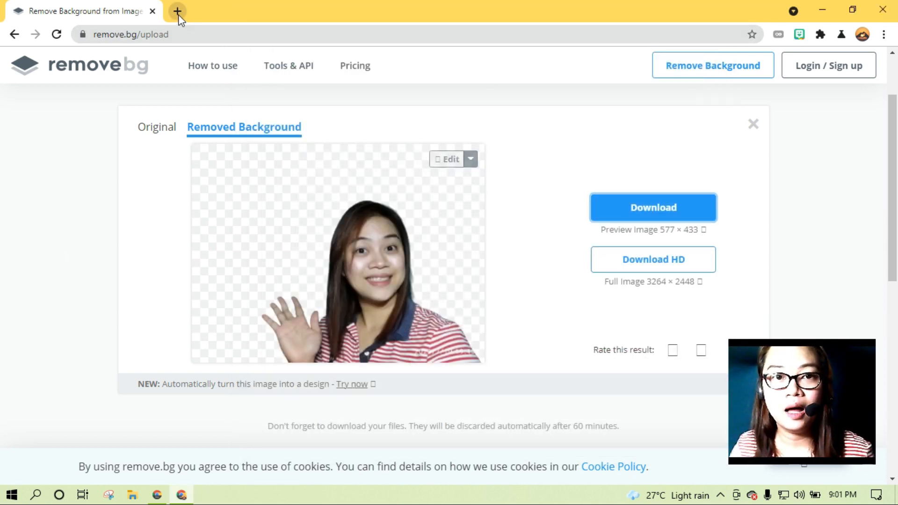
Start a new Canva design in the YouTube Thumbnail size from a fresh browser tab.
{"action": "left_click", "coordinate": [177, 11]}
{"action": "type", "text": "canva.com"}
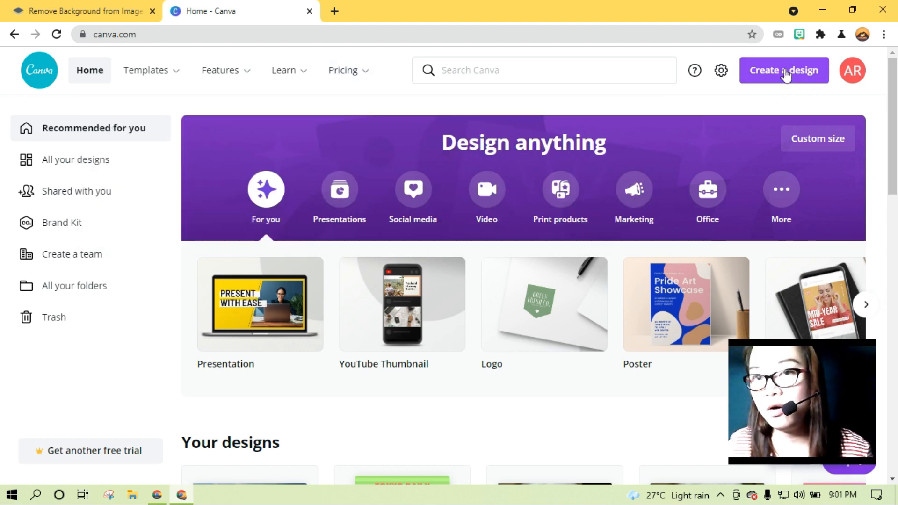
{"action": "left_click", "coordinate": [784, 70]}
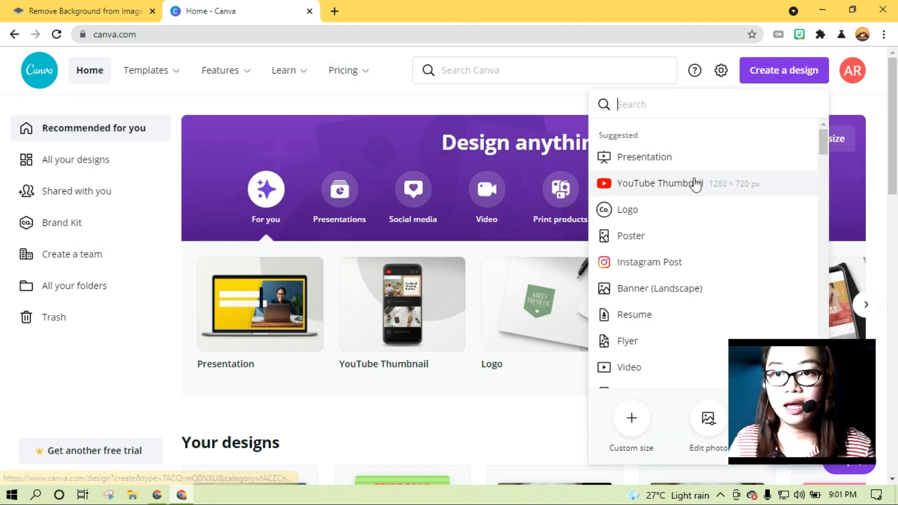
{"action": "left_click", "coordinate": [664, 183]}
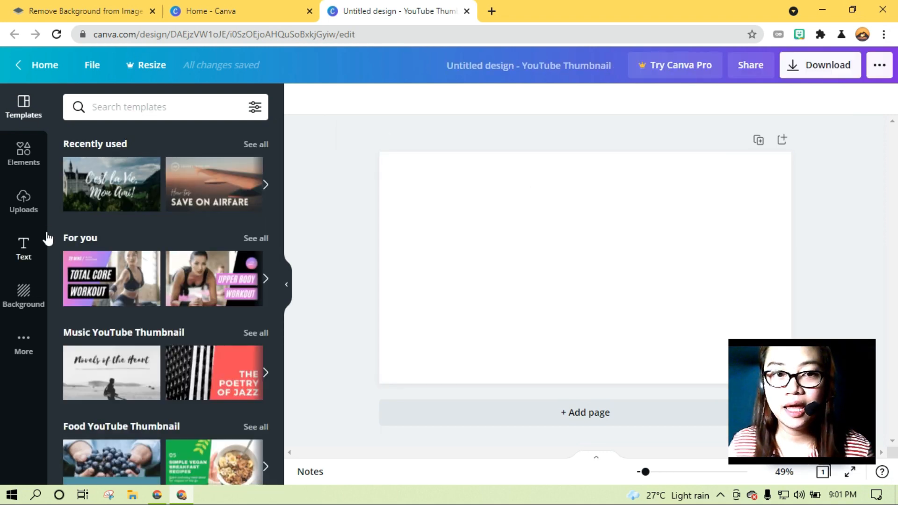
{"action": "left_click", "coordinate": [413, 212]}
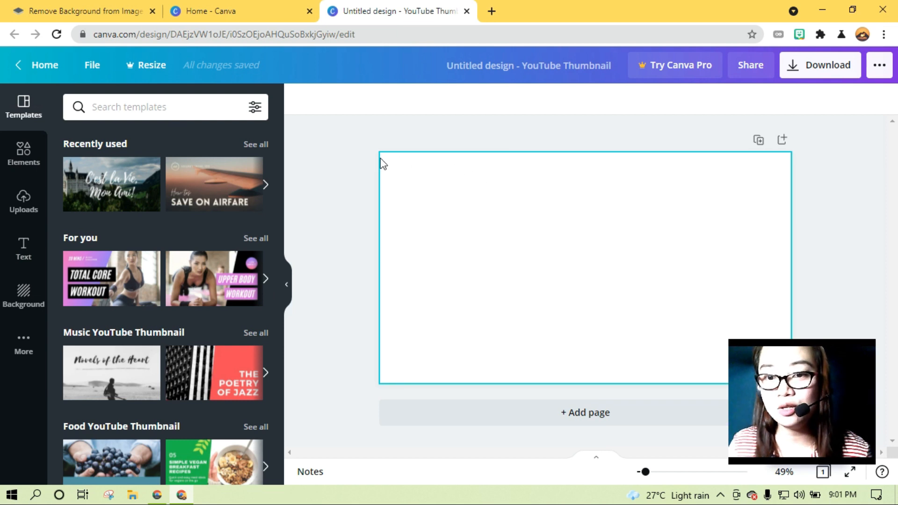
{"action": "mouse_move", "coordinate": [644, 165]}
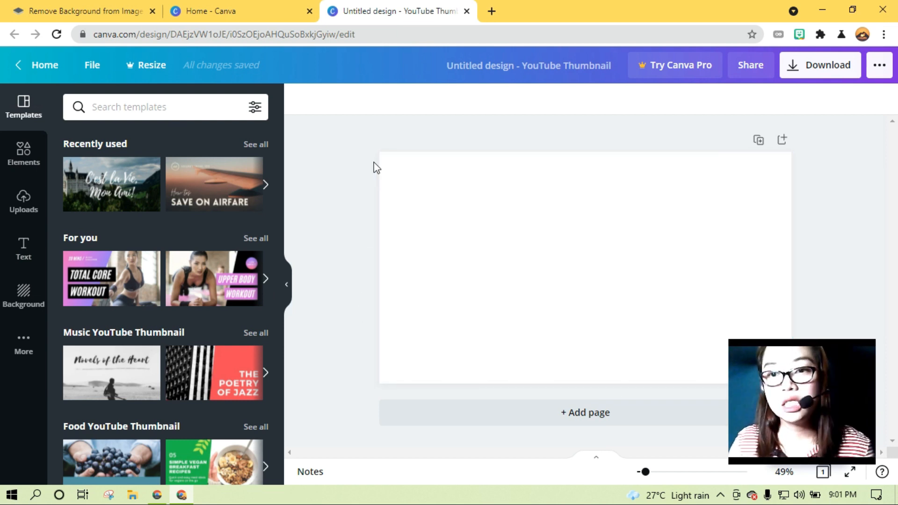
{"action": "mouse_move", "coordinate": [229, 345]}
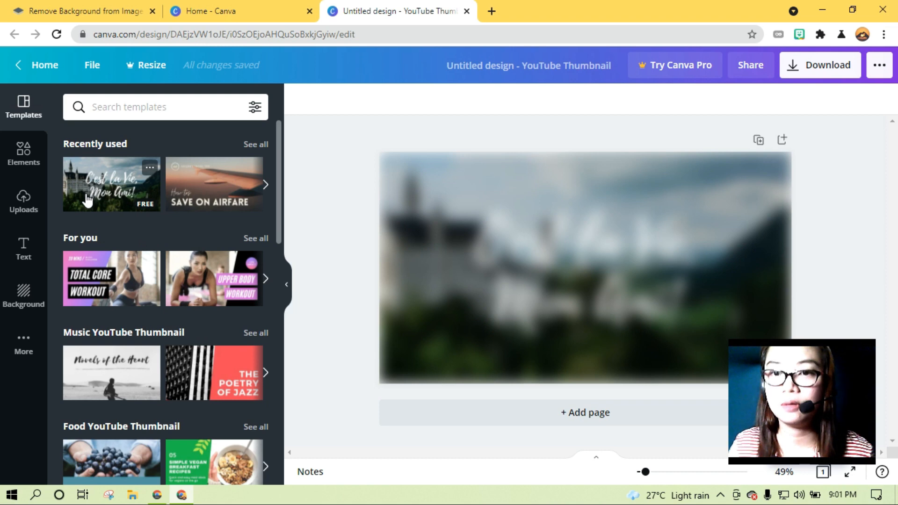
Apply the castle landscape template and shrink its script title toward the upper left.
{"action": "left_click", "coordinate": [112, 184]}
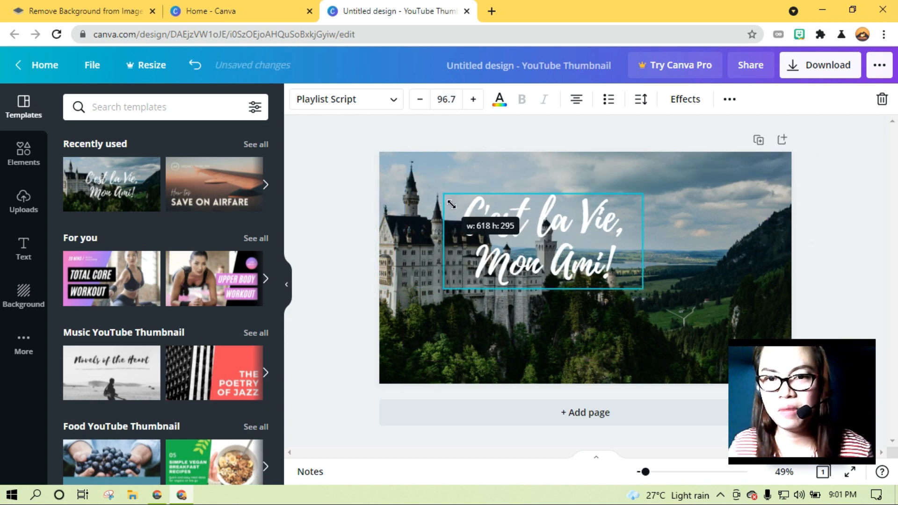
{"action": "left_click_drag", "start_coordinate": [542, 241], "coordinate": [469, 215]}
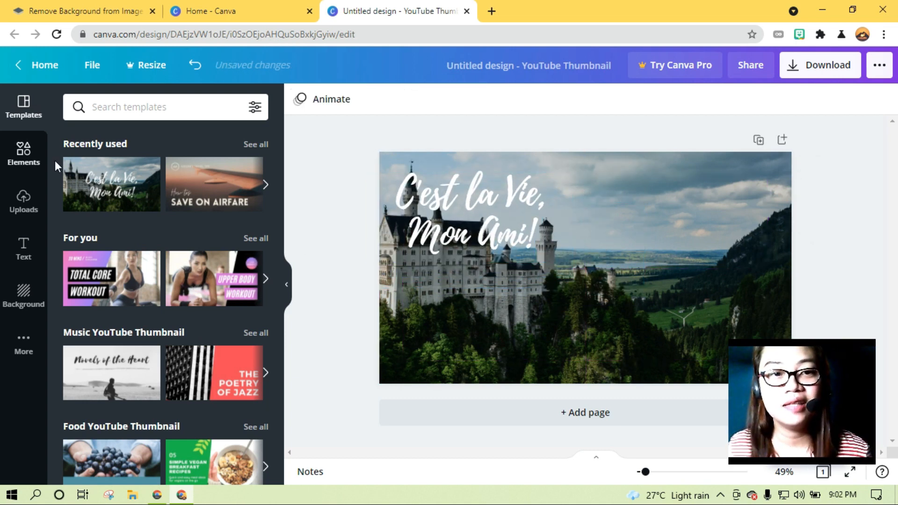
Upload the removebg-preview PNG from the Downloads folder into Canva's media library.
{"action": "left_click", "coordinate": [23, 200]}
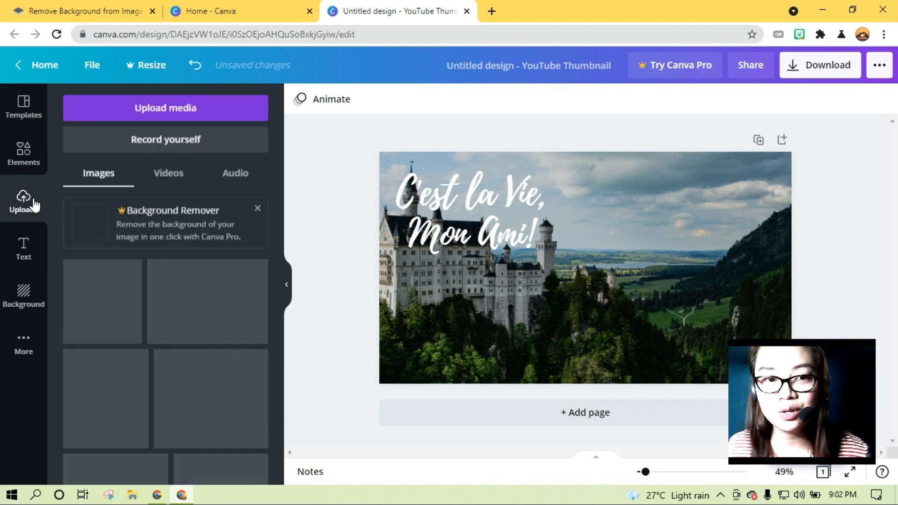
{"action": "left_click", "coordinate": [22, 200]}
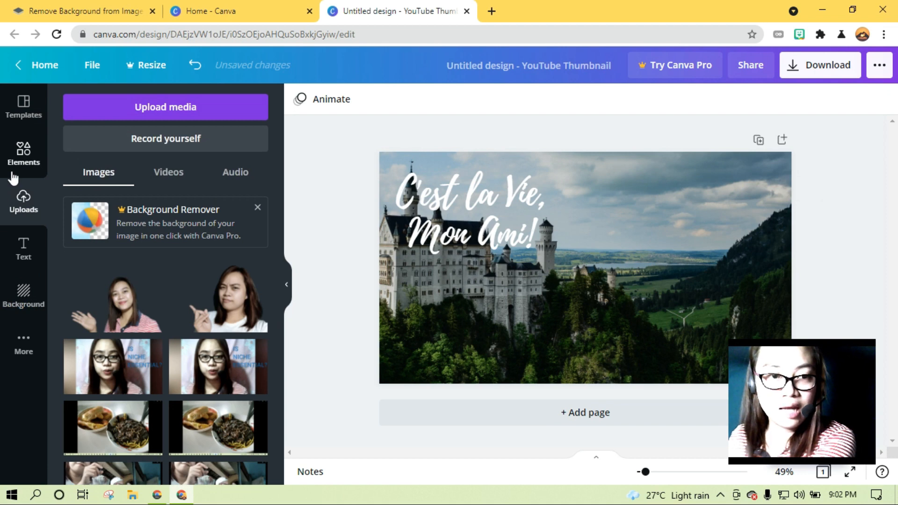
{"action": "left_click", "coordinate": [166, 107]}
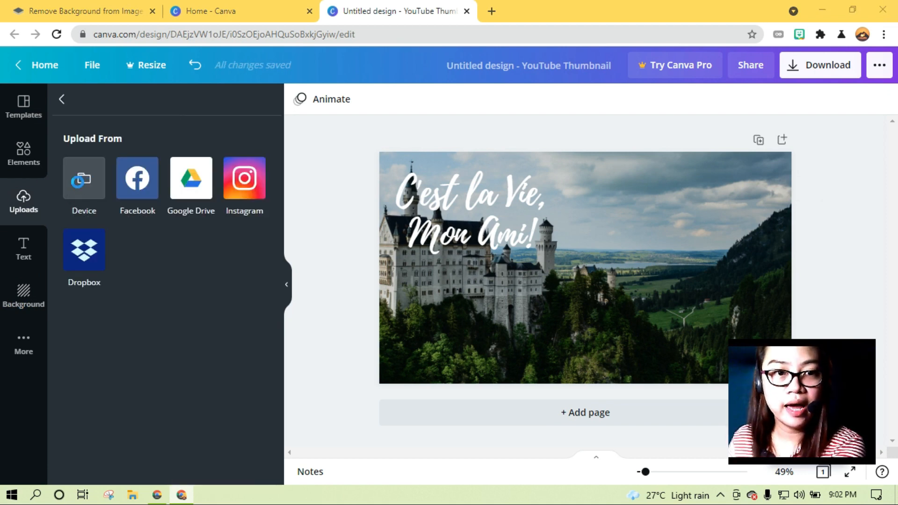
{"action": "left_click", "coordinate": [83, 186]}
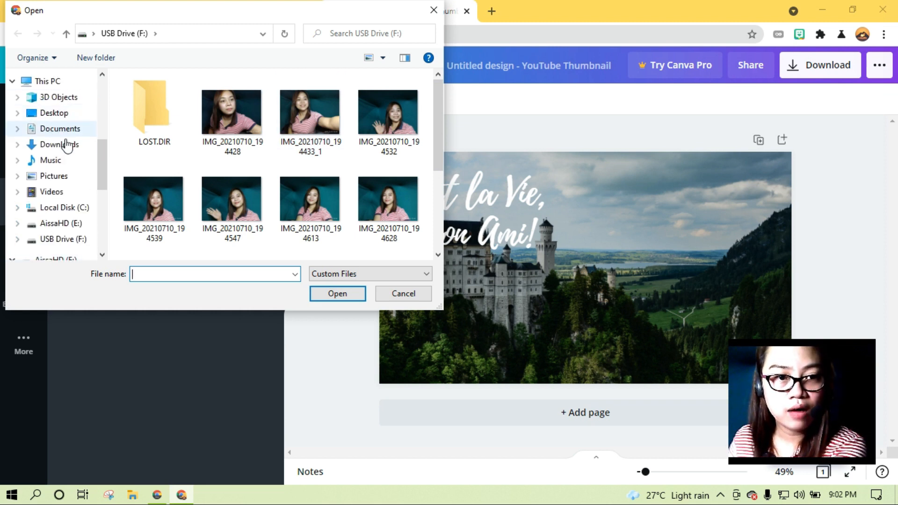
{"action": "left_click", "coordinate": [59, 144]}
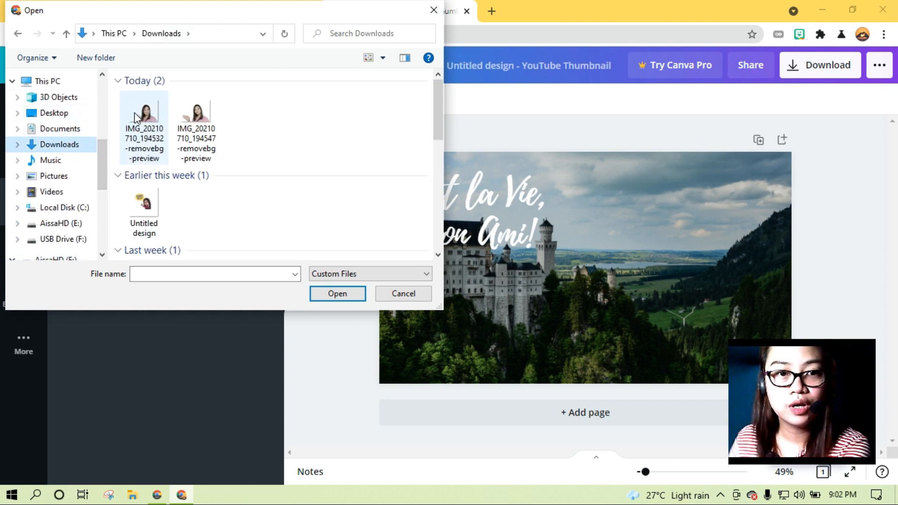
{"action": "left_click", "coordinate": [144, 114]}
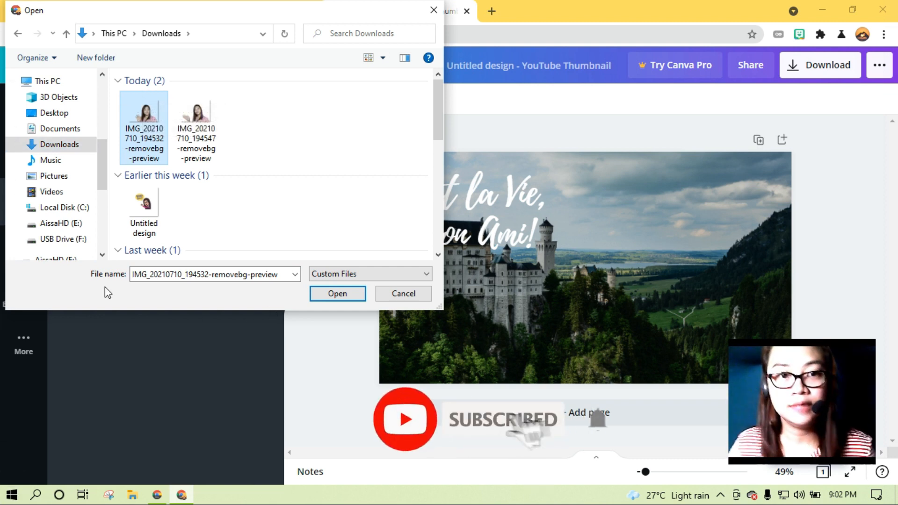
{"action": "left_click", "coordinate": [337, 292]}
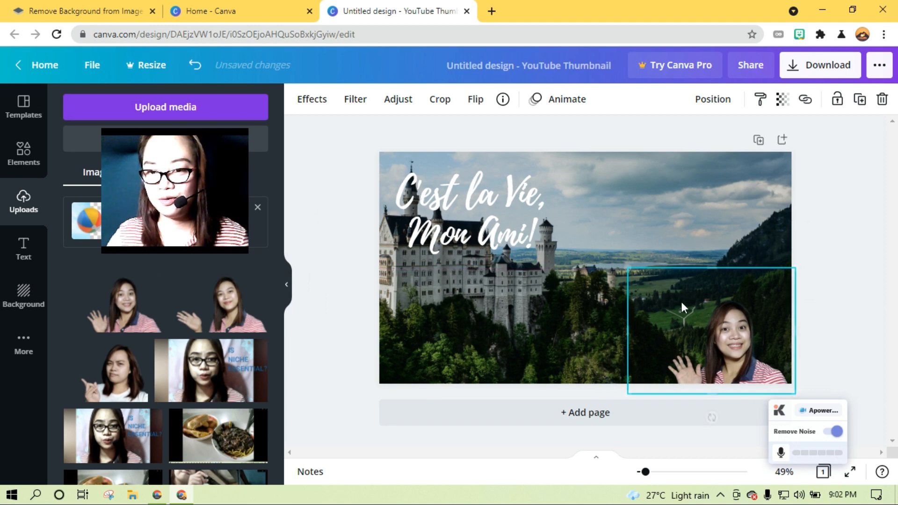
Place the cut-out photo at the lower right and enlarge it to fill the right half.
{"action": "left_click_drag", "start_coordinate": [628, 268], "coordinate": [481, 157]}
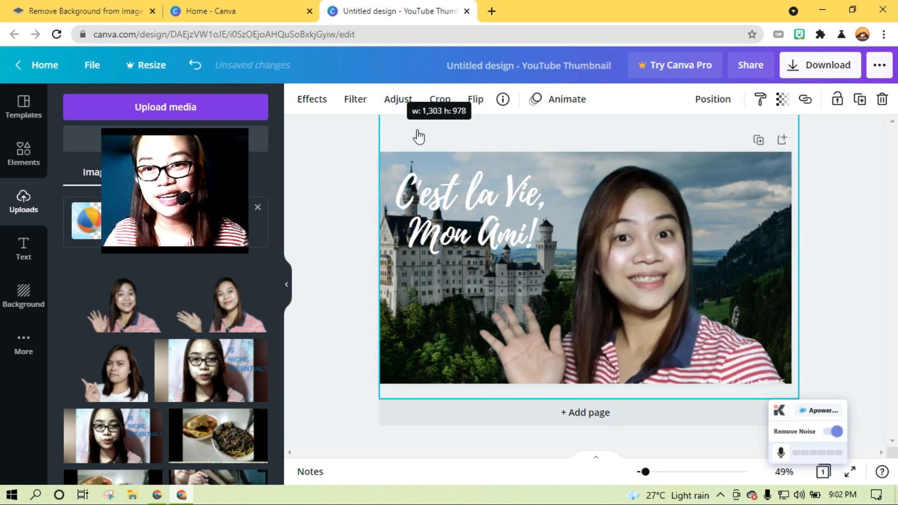
{"action": "left_click_drag", "start_coordinate": [583, 270], "coordinate": [657, 371]}
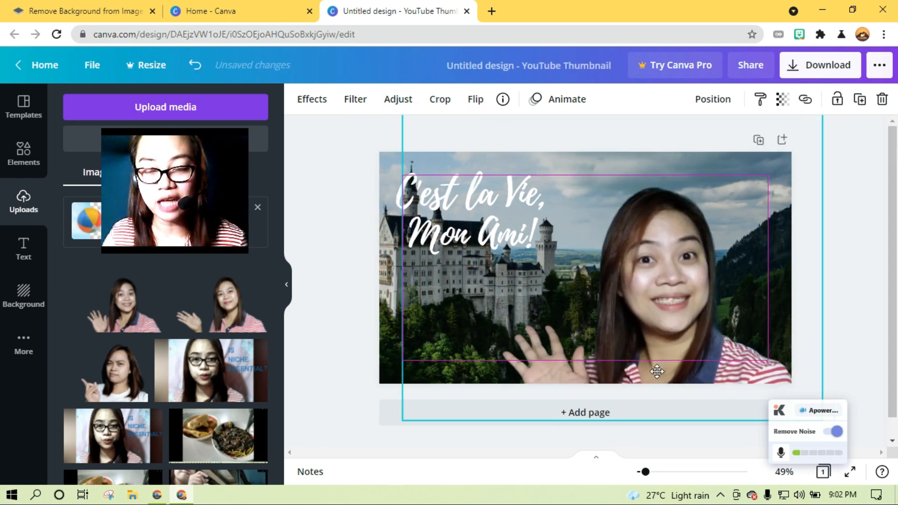